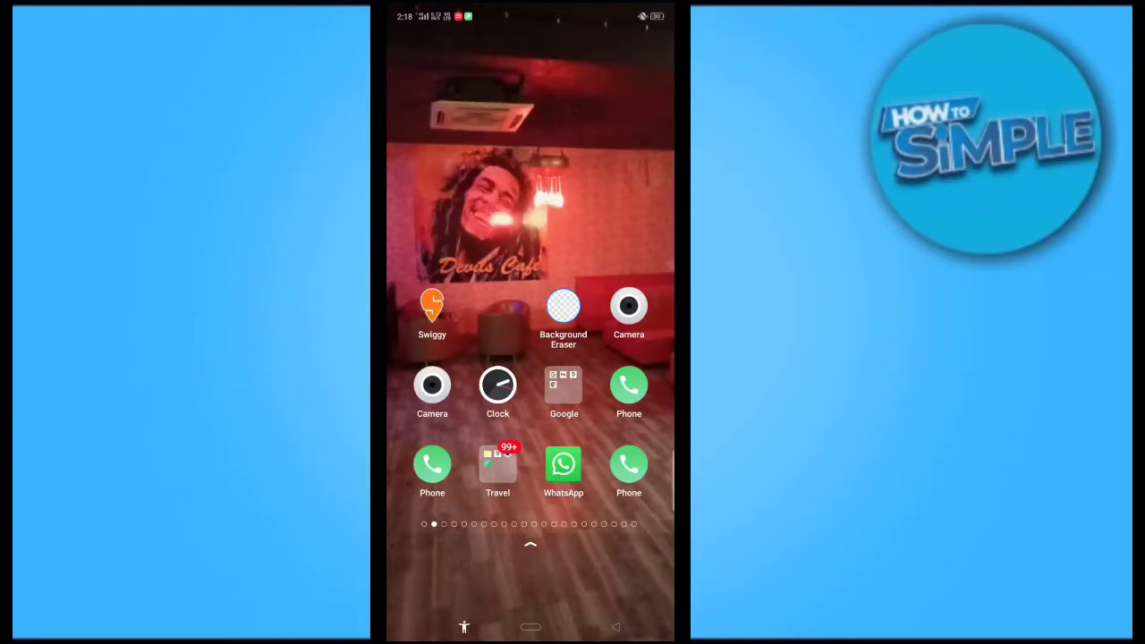
# Step: Launch WhatsApp from the home screen so the chats list appears
pyautogui.click(563, 463)
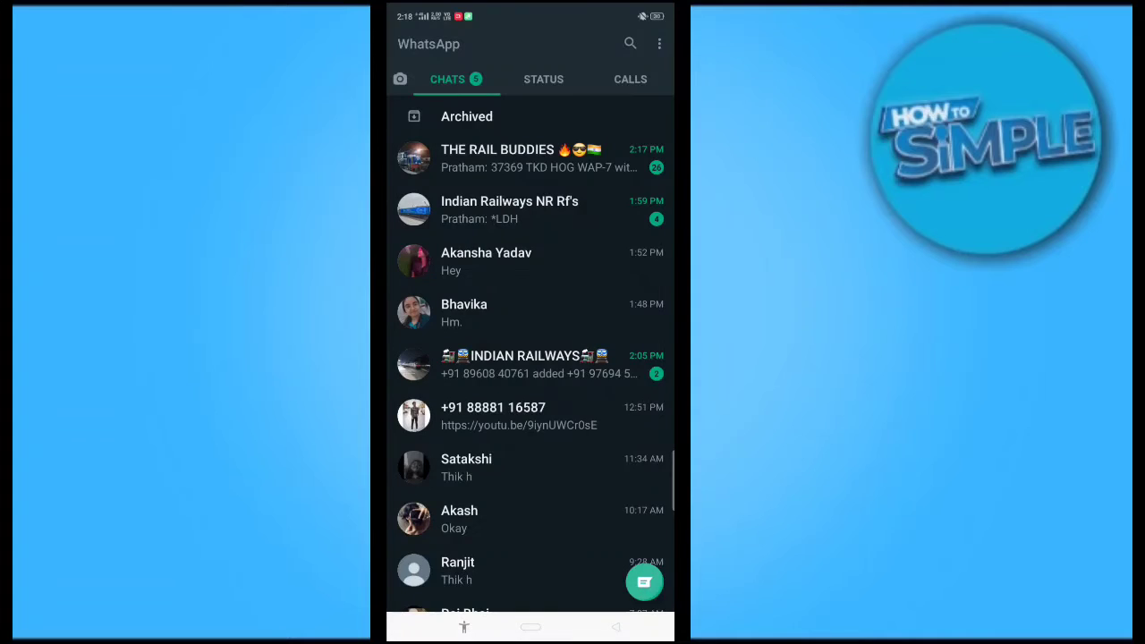
pyautogui.click(644, 583)
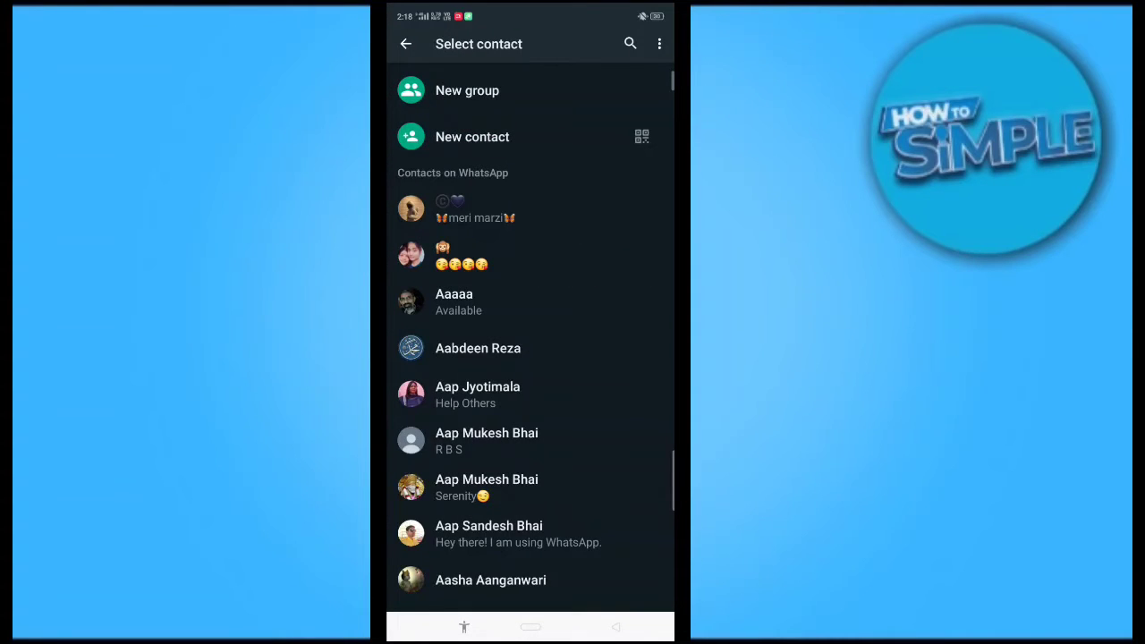
pyautogui.click(659, 43)
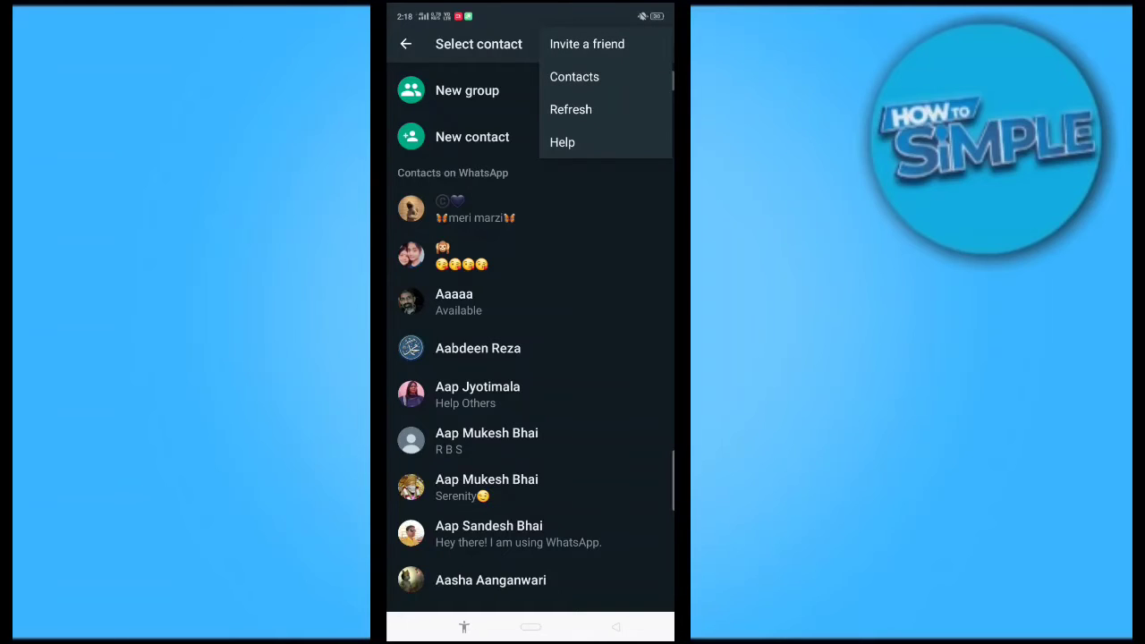
pyautogui.click(406, 43)
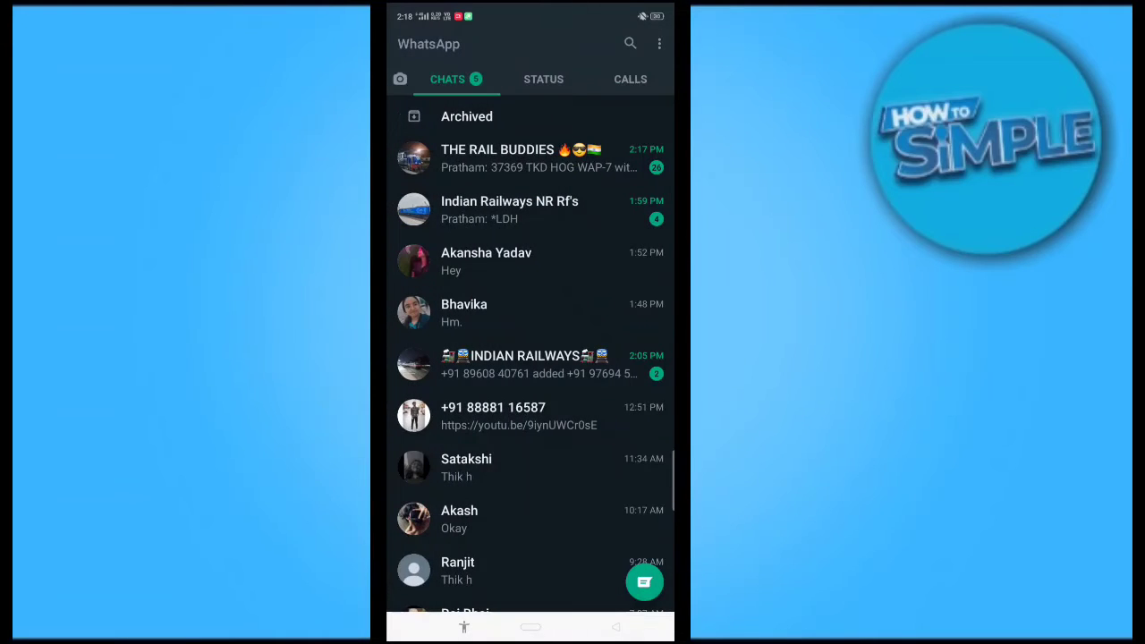
# Step: Reach Account settings via the overflow menu, glance at Security, and return to Account
pyautogui.click(658, 43)
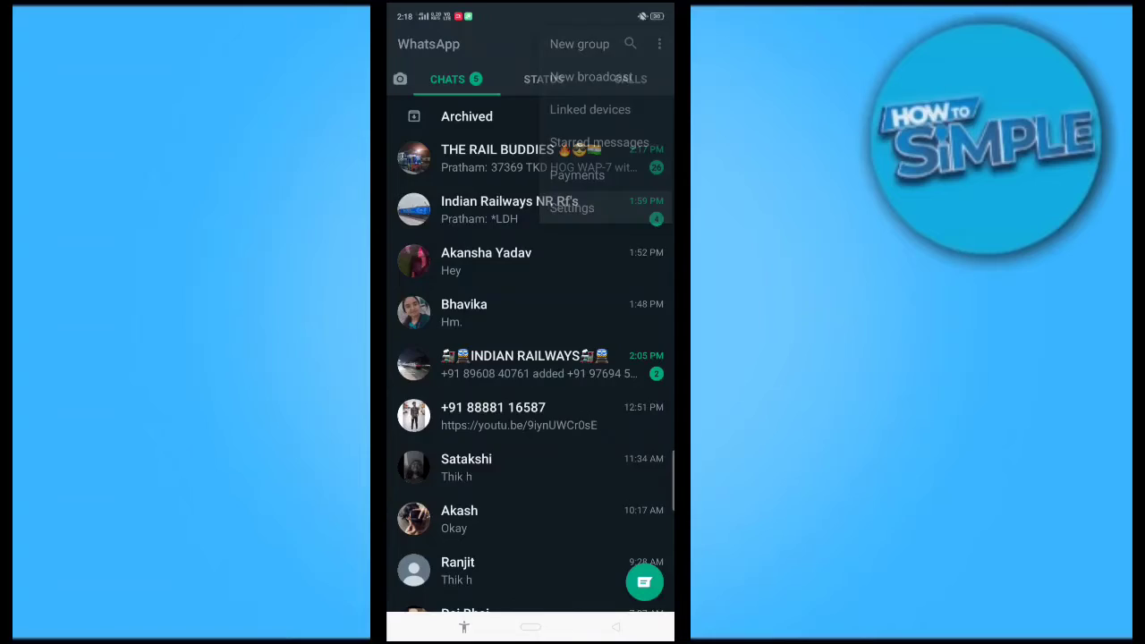
pyautogui.click(571, 208)
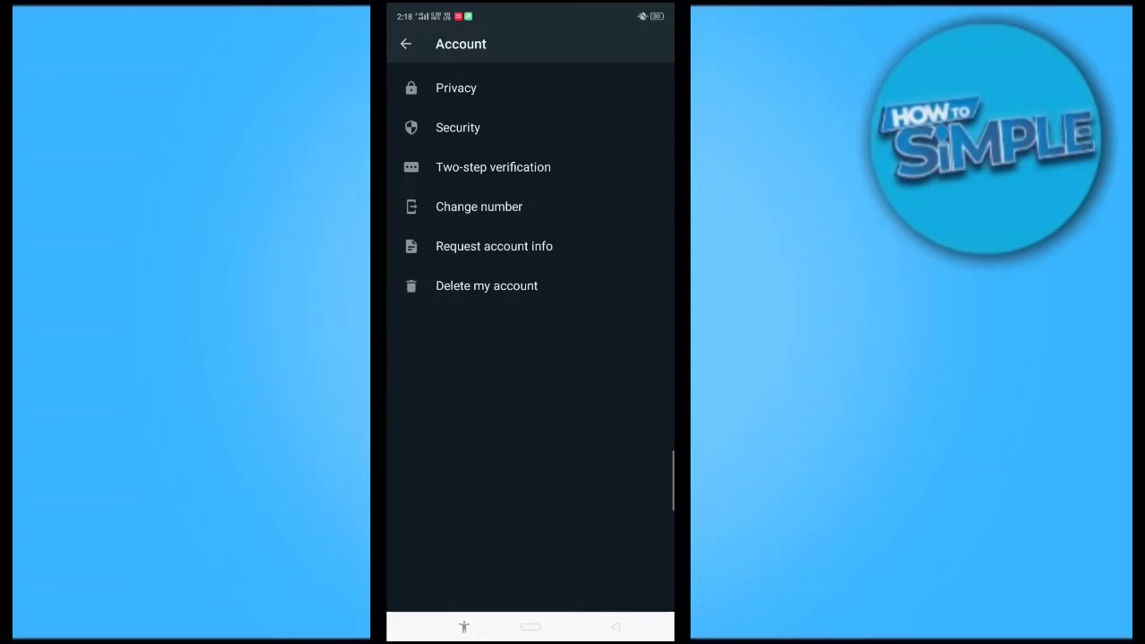
pyautogui.click(458, 127)
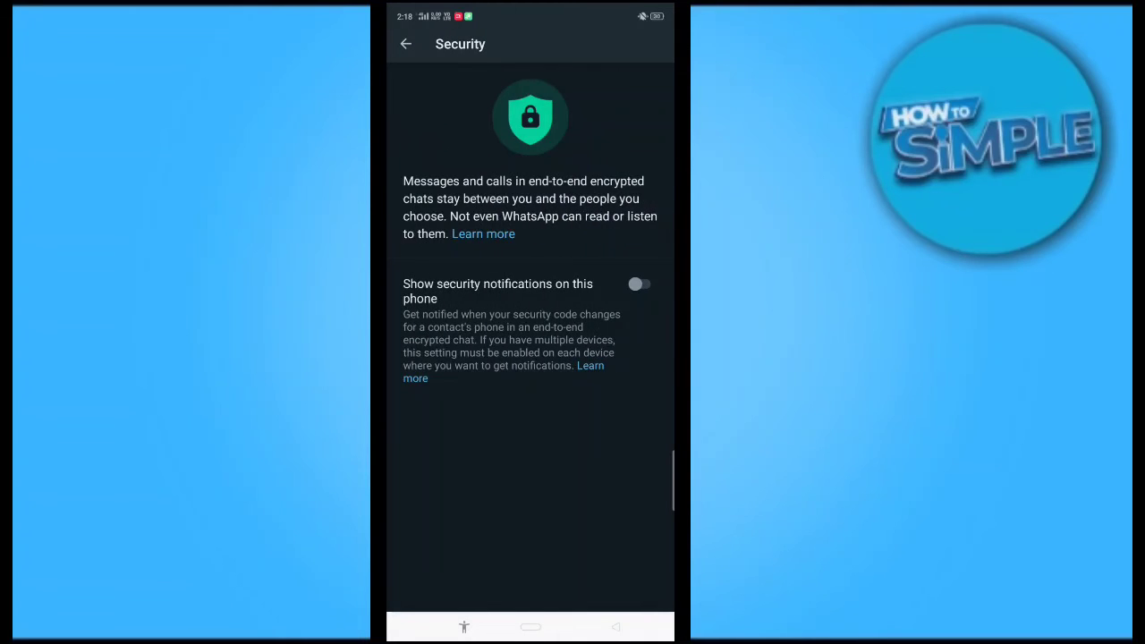
pyautogui.click(404, 43)
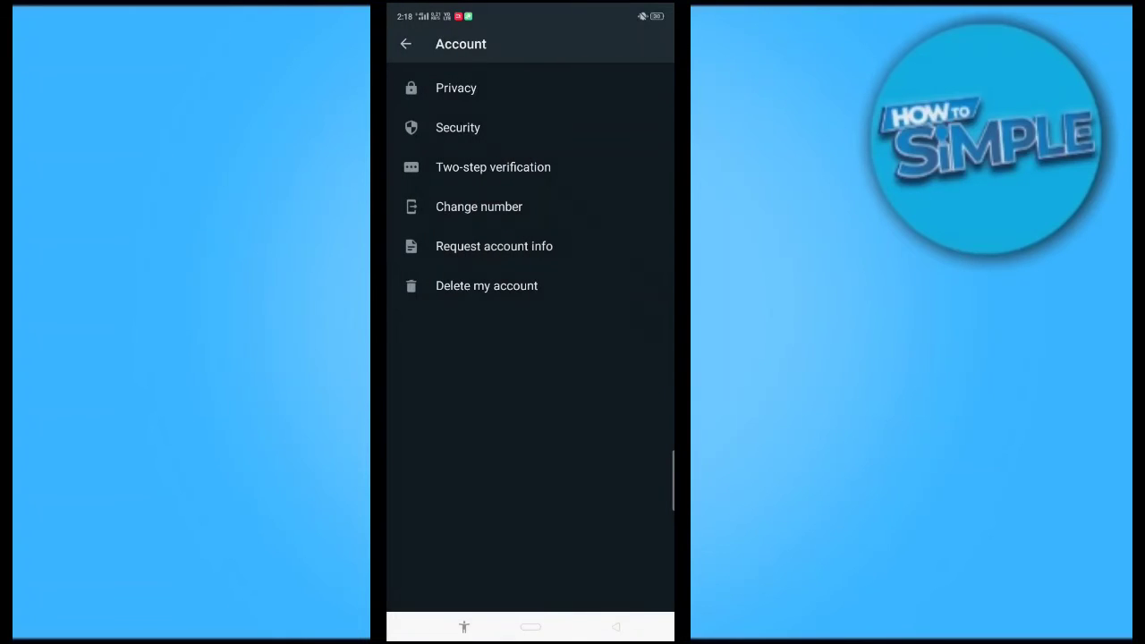